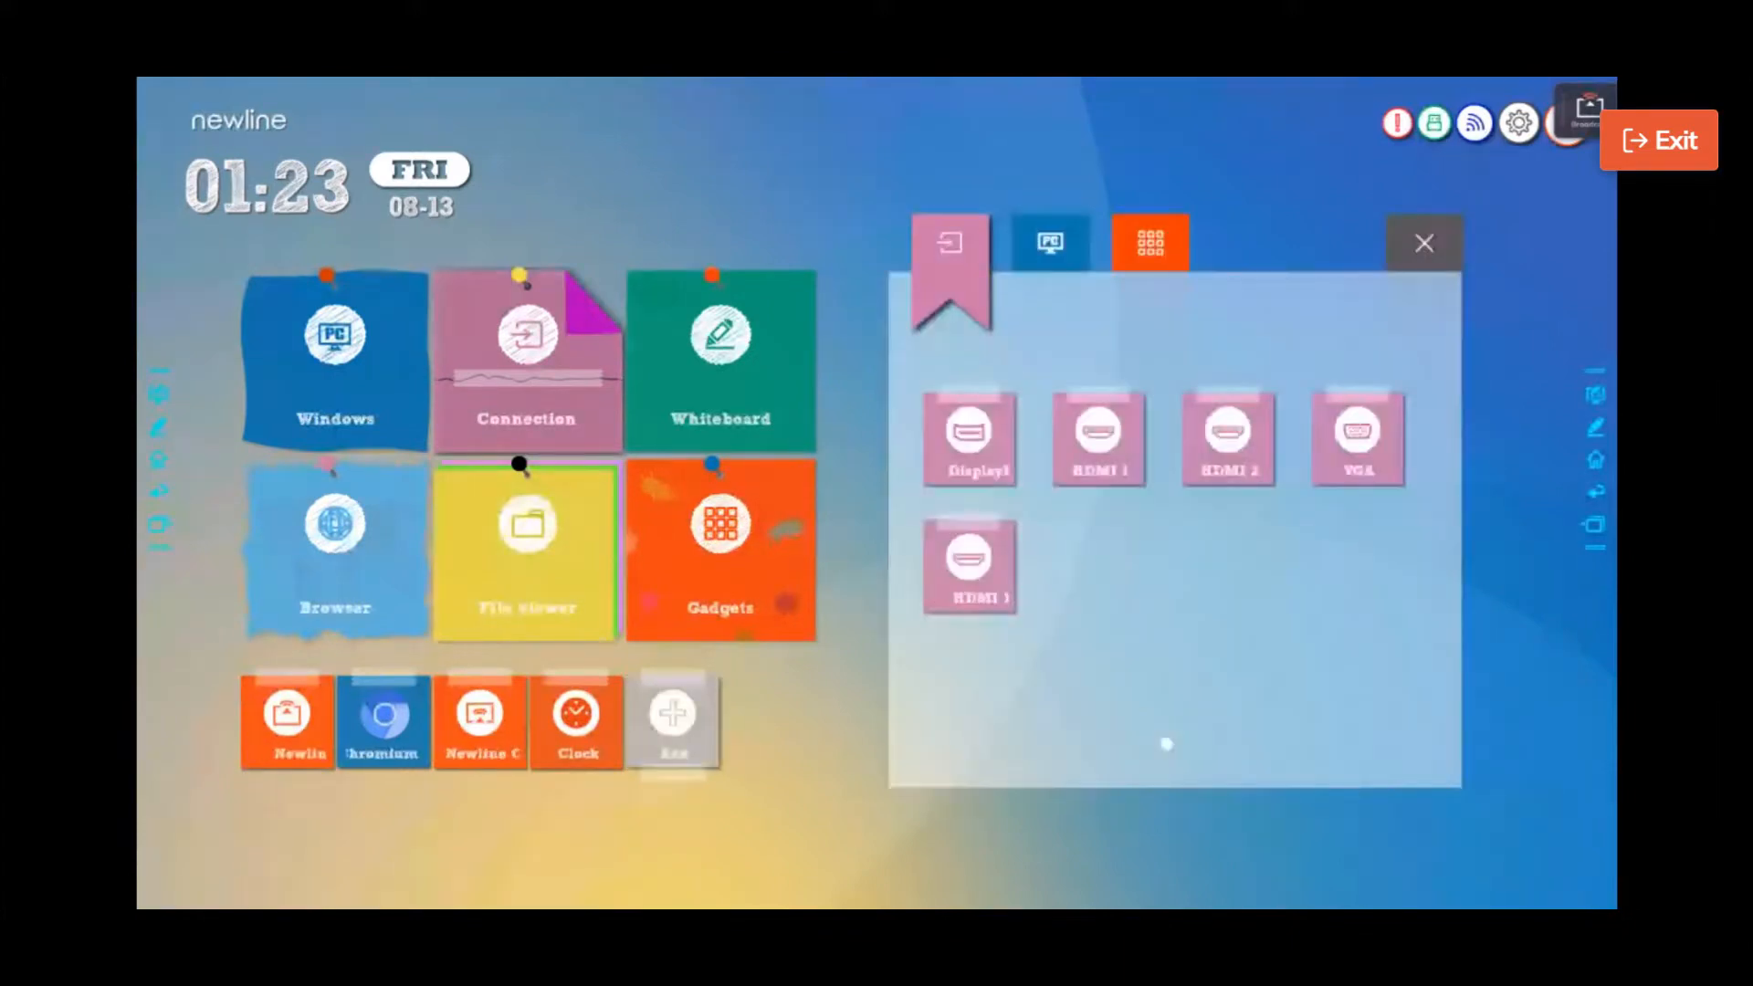
Step: Show the add panel's first page of apps, with Clock, Chromium and a casting app checked
click(969, 436)
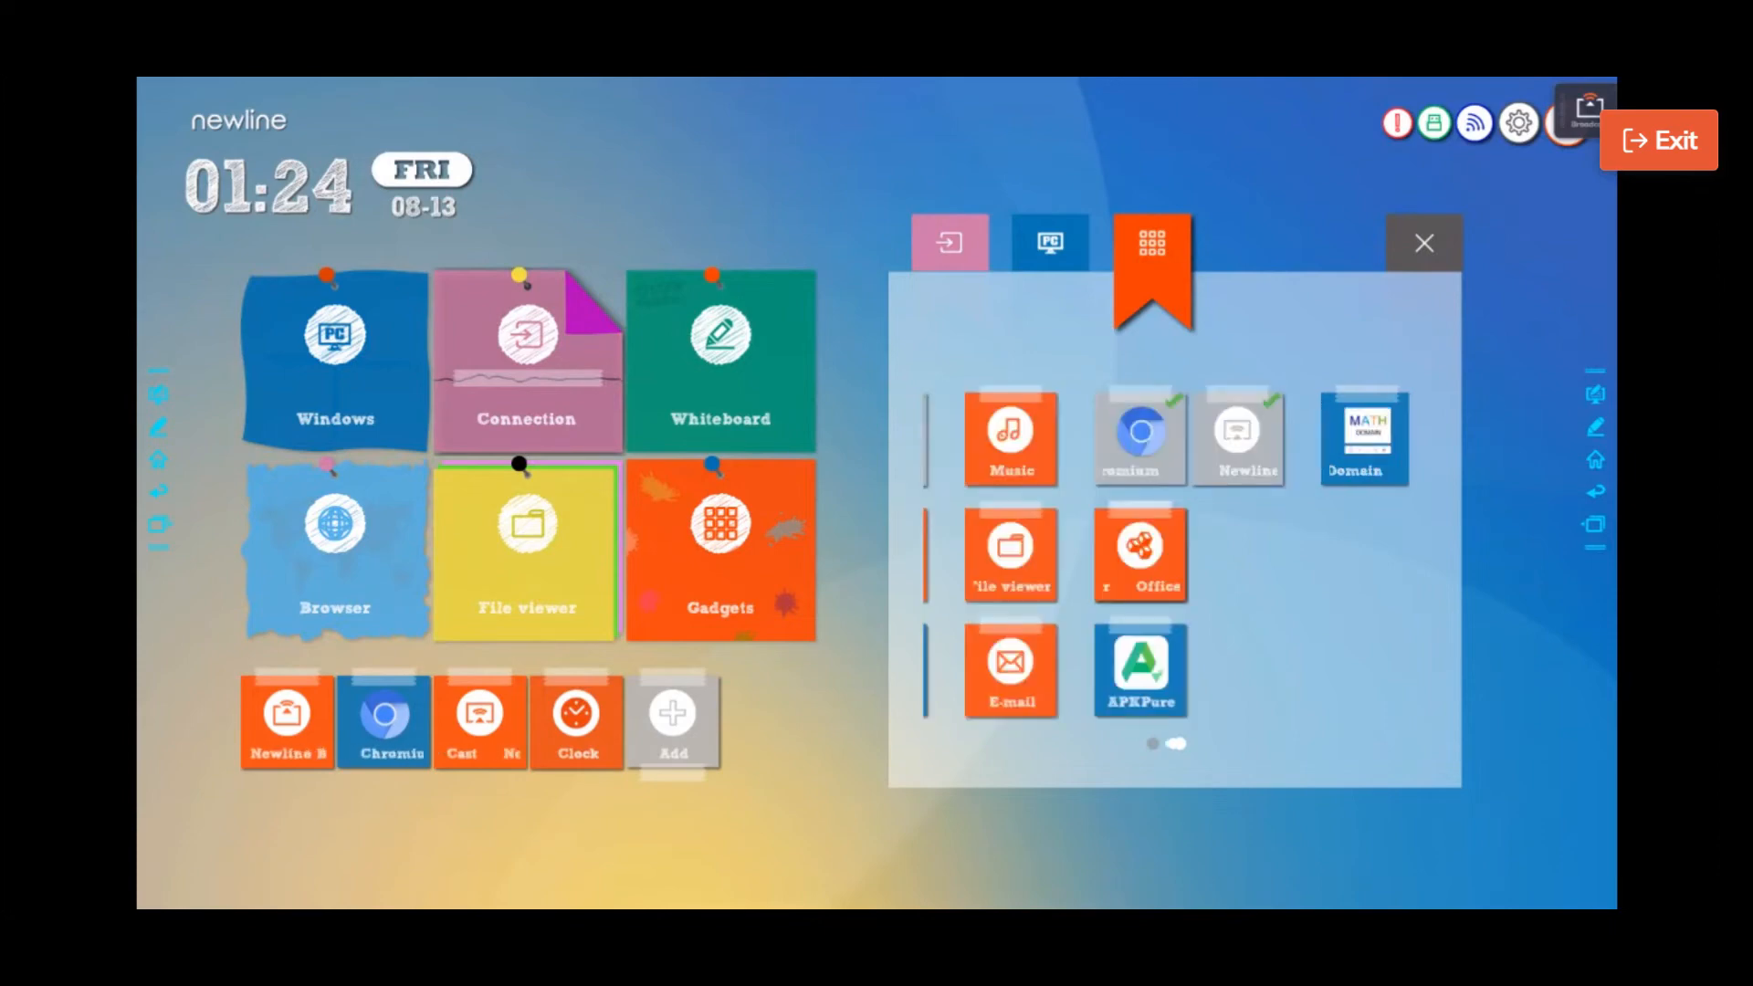
scroll(left, 3)
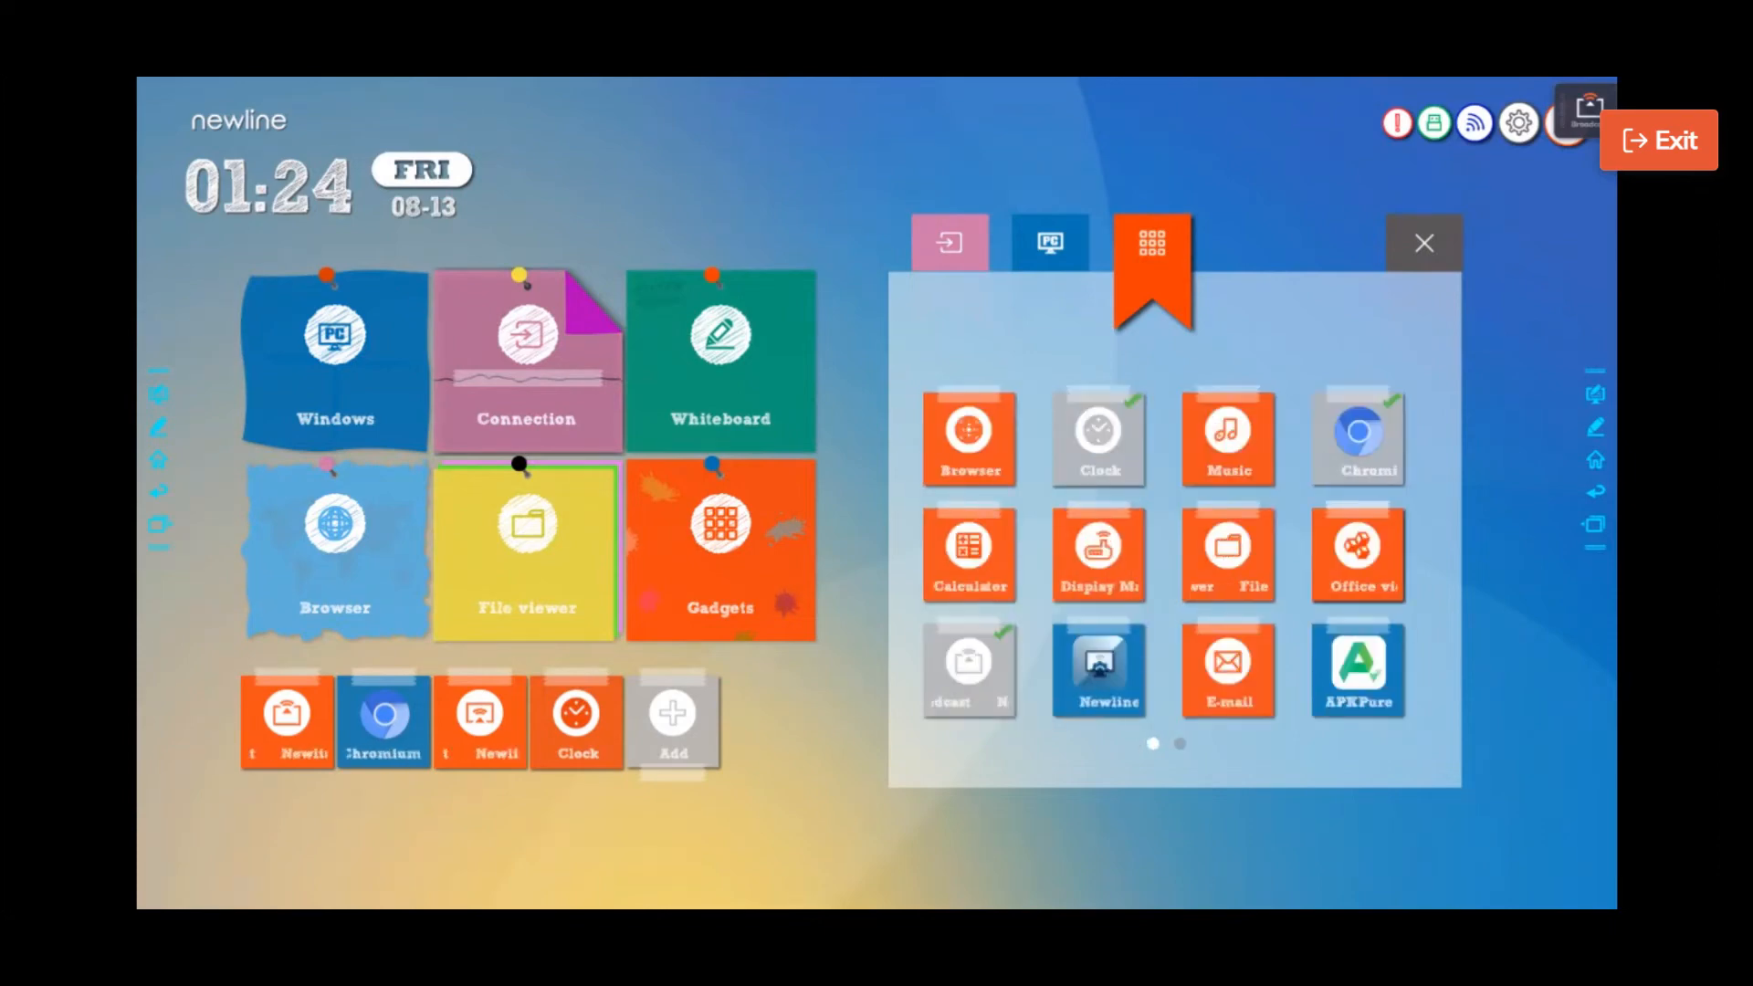